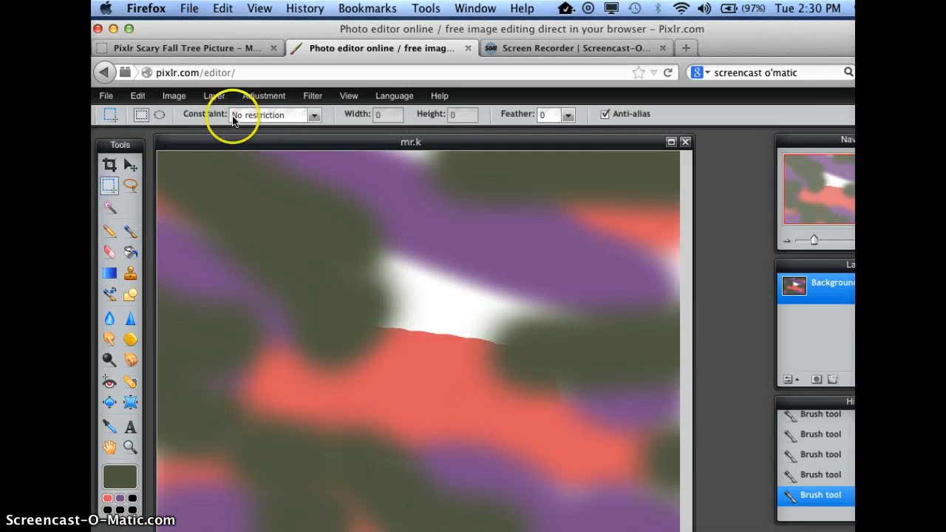
pyautogui.moveTo(283, 241)
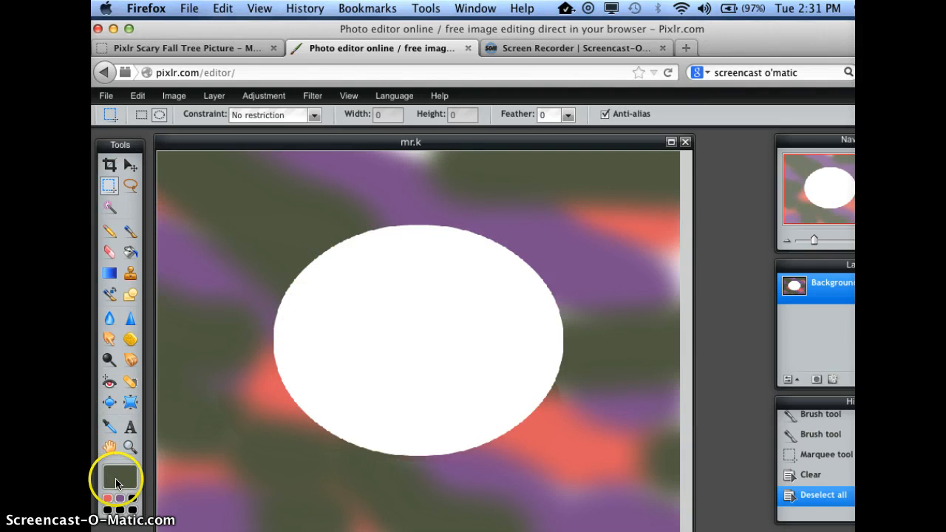
pyautogui.moveTo(118, 477)
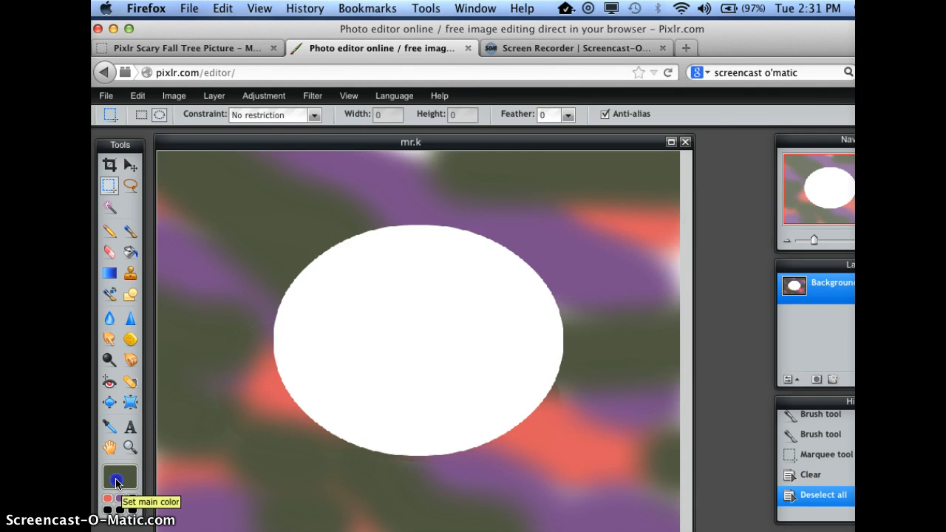
# - Set the main paint colour to near-black #0a0a0a
pyautogui.click(119, 477)
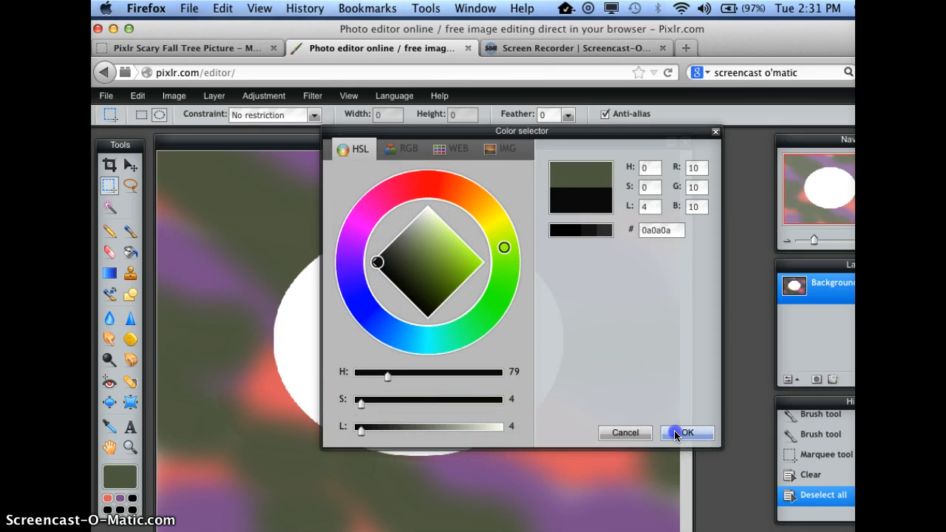
pyautogui.click(682, 432)
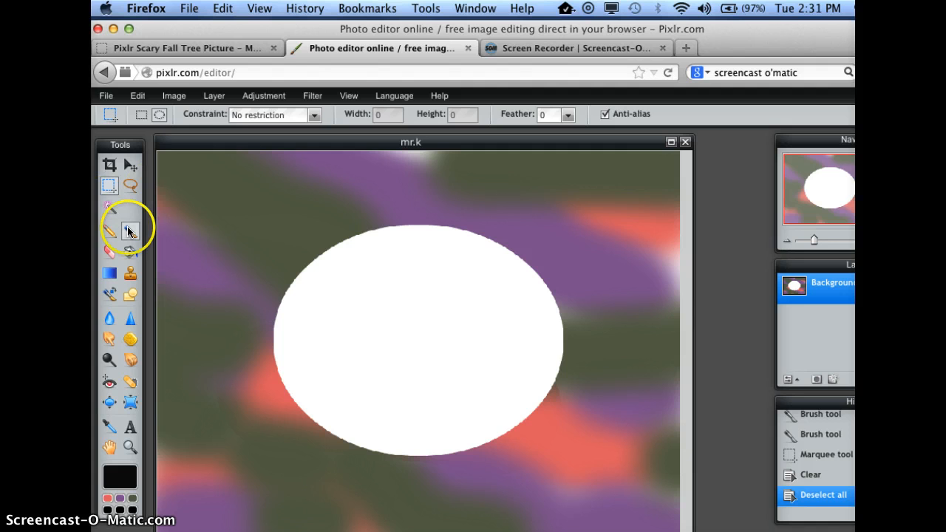
# - Choose the Brush tool with the hard round 20 px preset
pyautogui.click(130, 231)
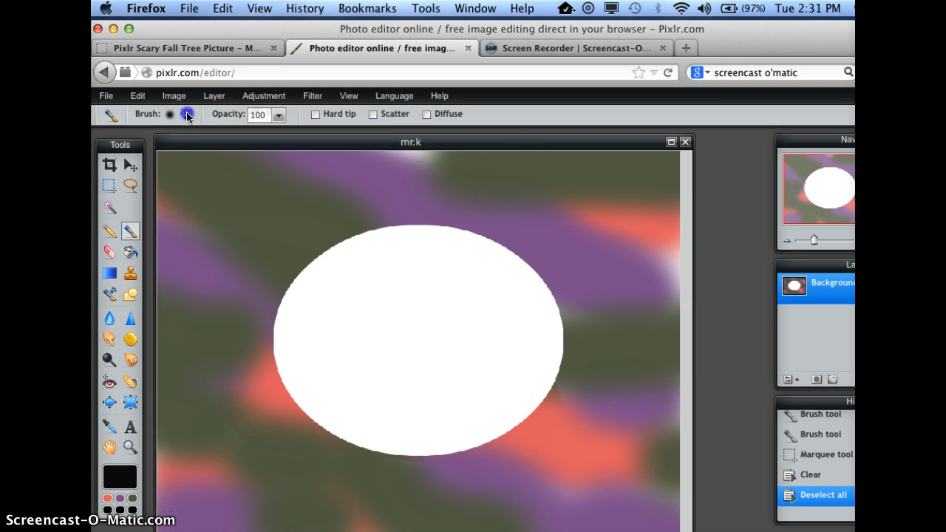
pyautogui.click(187, 114)
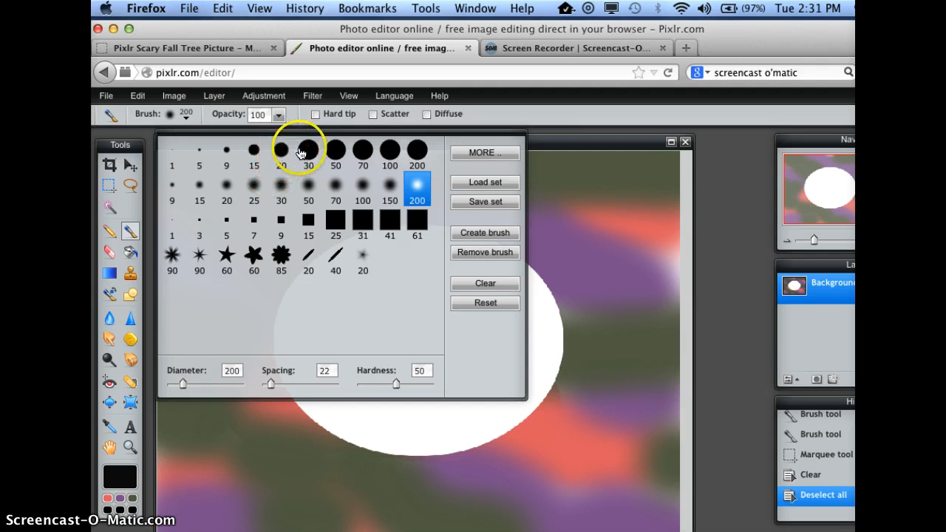
pyautogui.click(308, 151)
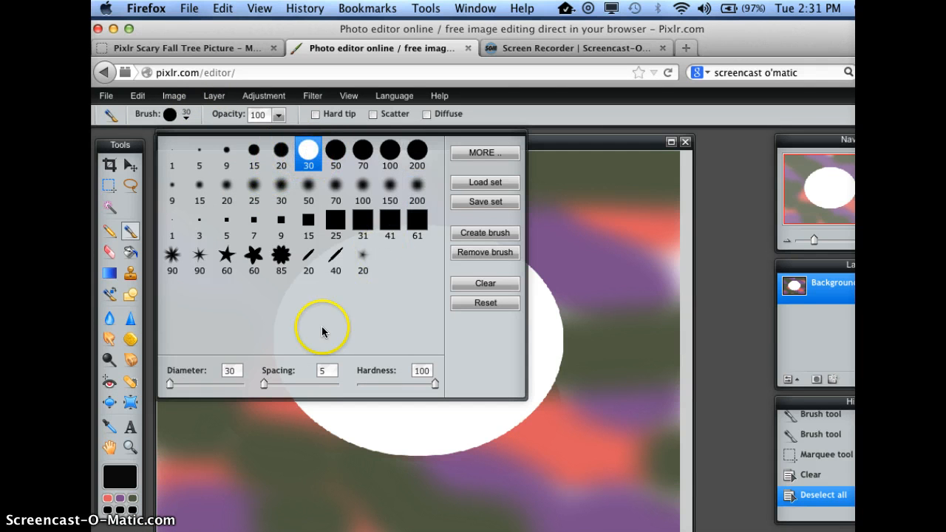
pyautogui.click(280, 150)
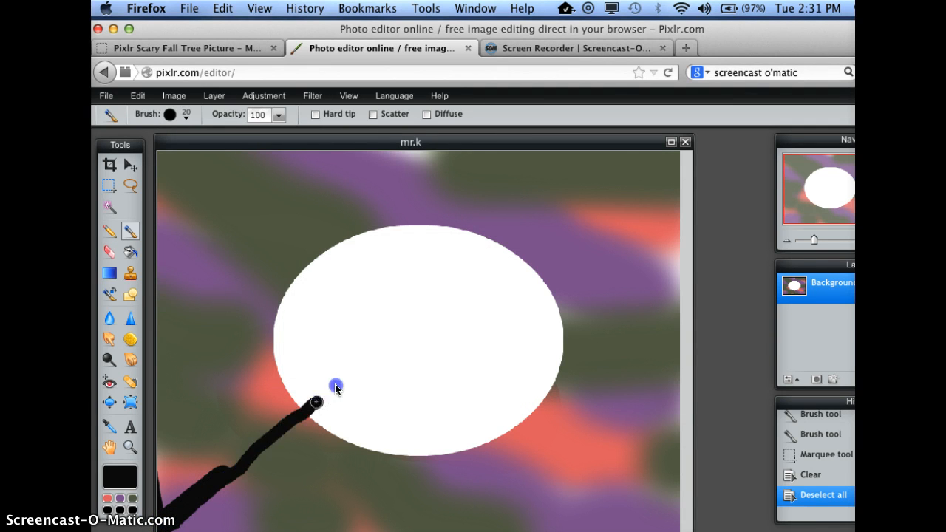
pyautogui.moveTo(317, 402); pyautogui.dragTo(529, 249)
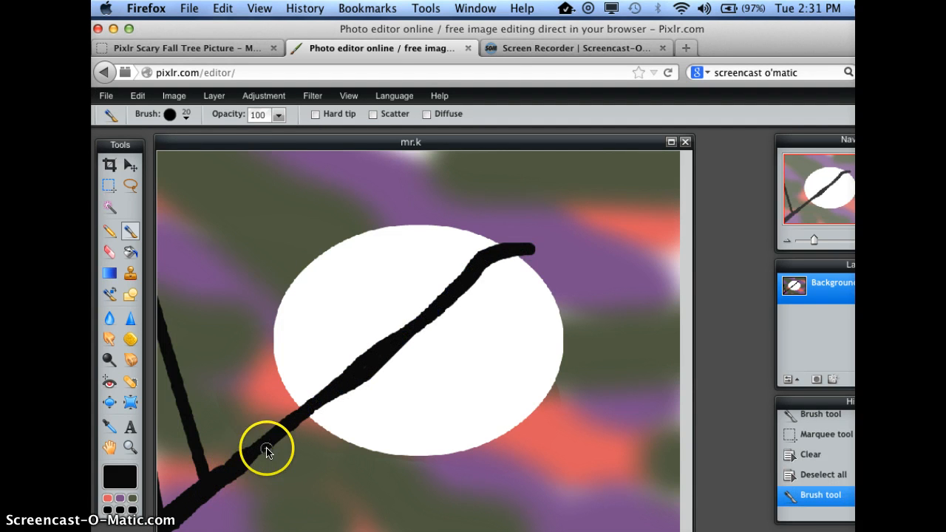
pyautogui.click(137, 95)
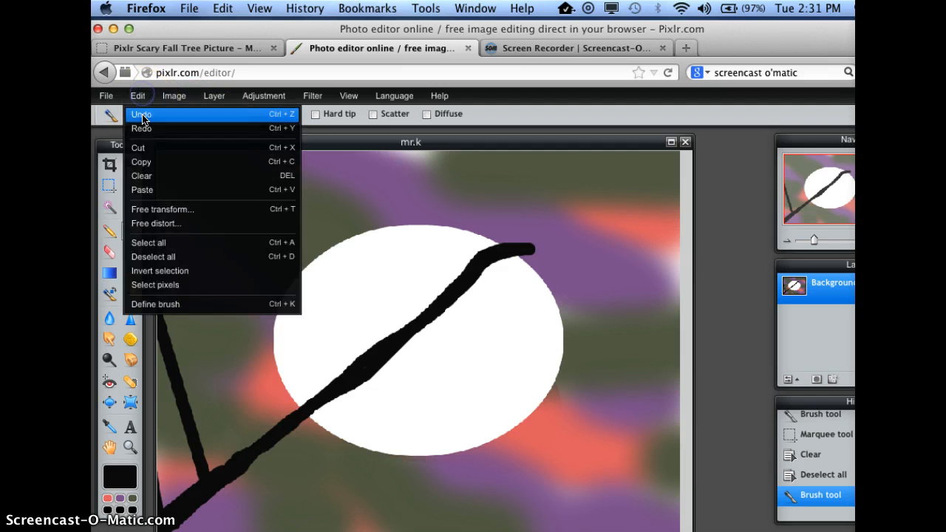
pyautogui.click(142, 114)
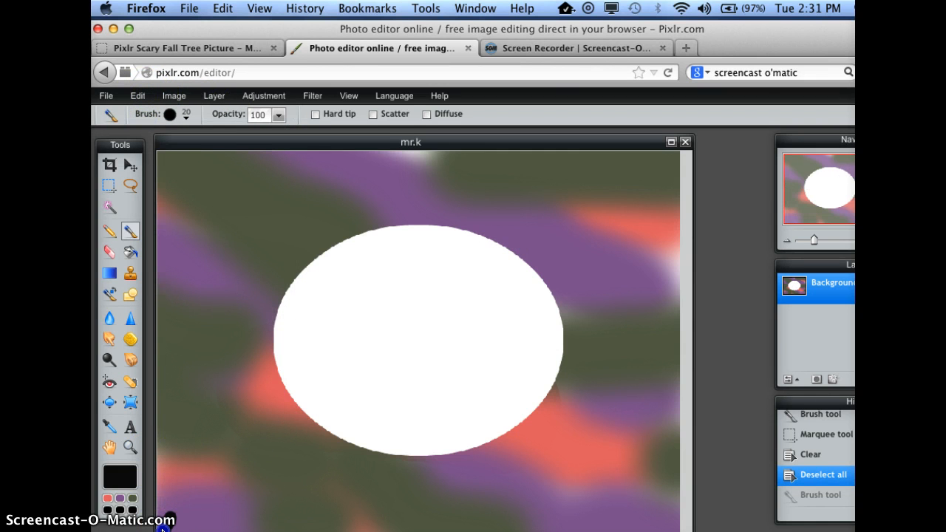
pyautogui.moveTo(159, 529); pyautogui.dragTo(539, 218)
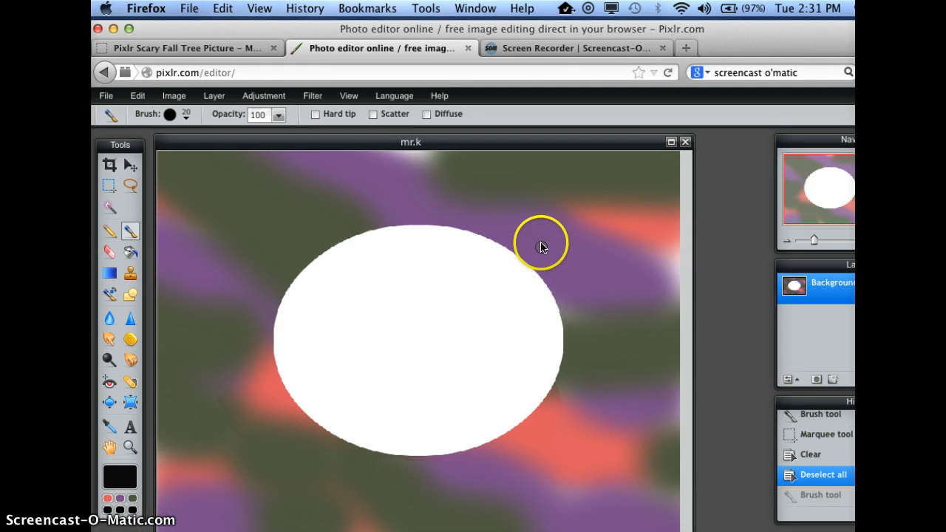
pyautogui.moveTo(543, 237); pyautogui.dragTo(362, 388)
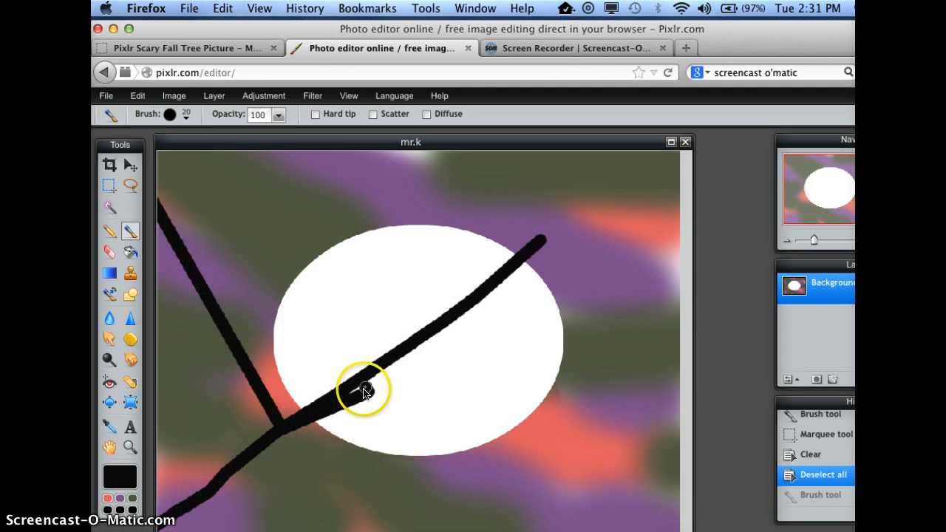
pyautogui.moveTo(366, 388); pyautogui.dragTo(510, 252)
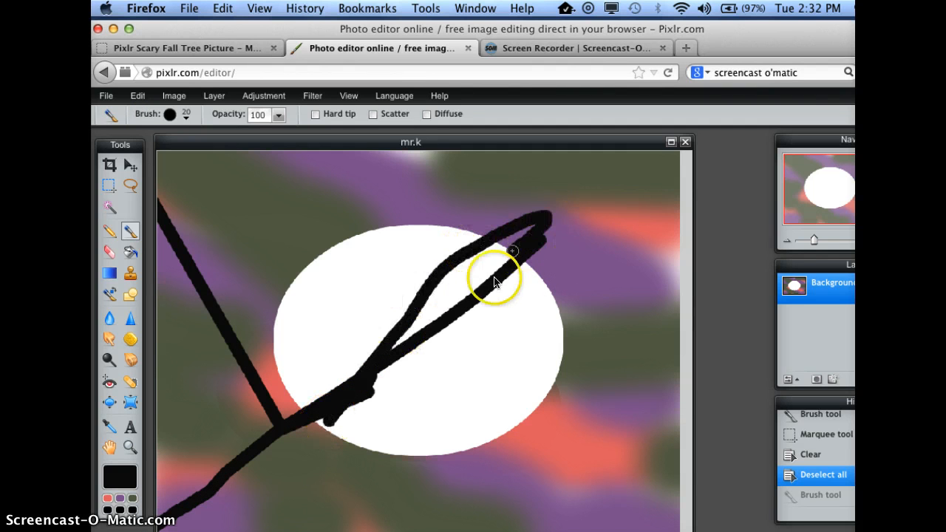
pyautogui.moveTo(512, 251); pyautogui.dragTo(454, 277)
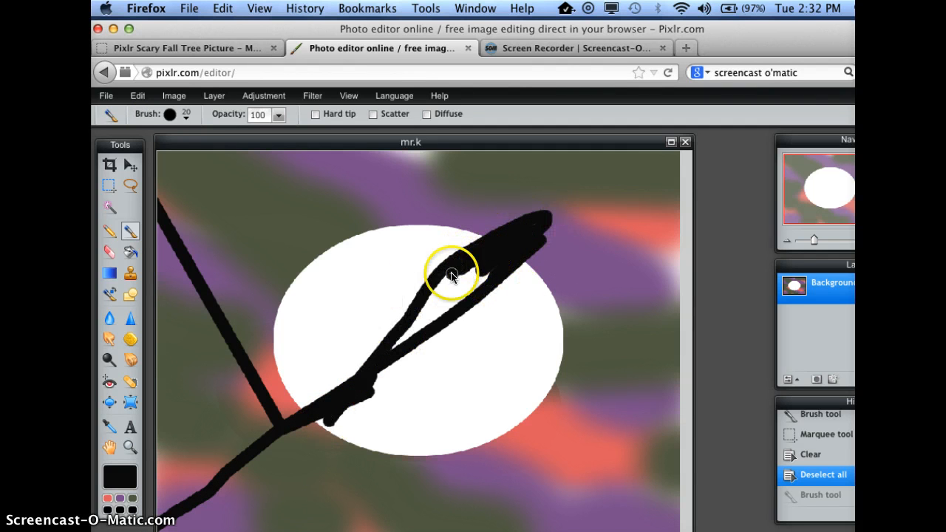
pyautogui.click(137, 95)
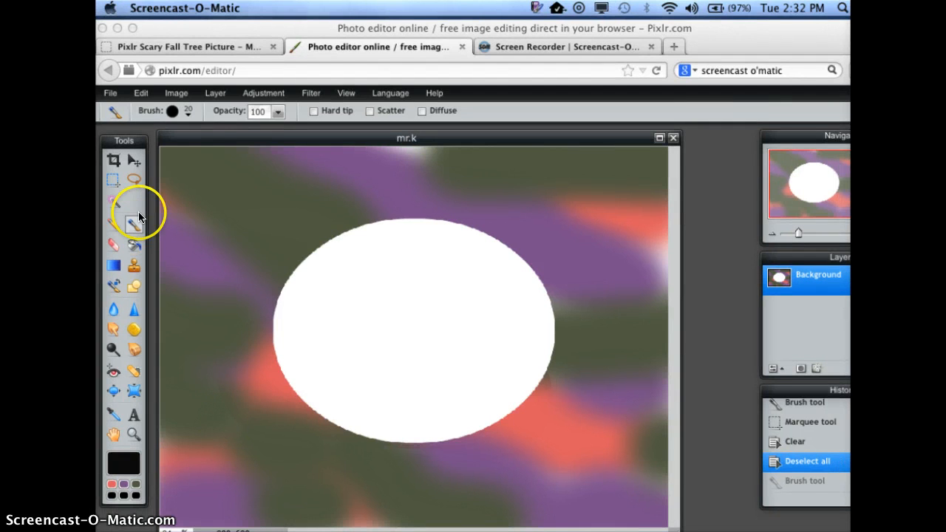
pyautogui.moveTo(347, 327)
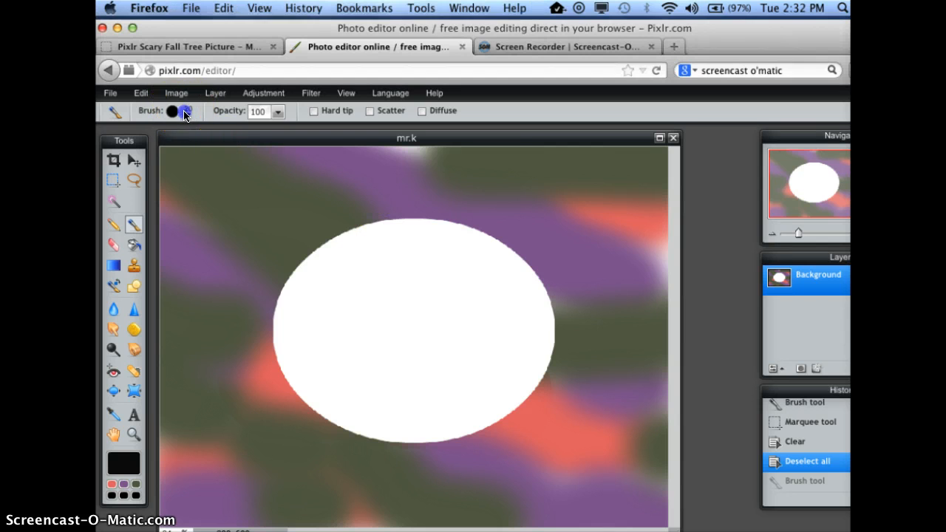
# - Open the brush shape presets to pick the hard round 20 brush
pyautogui.click(184, 111)
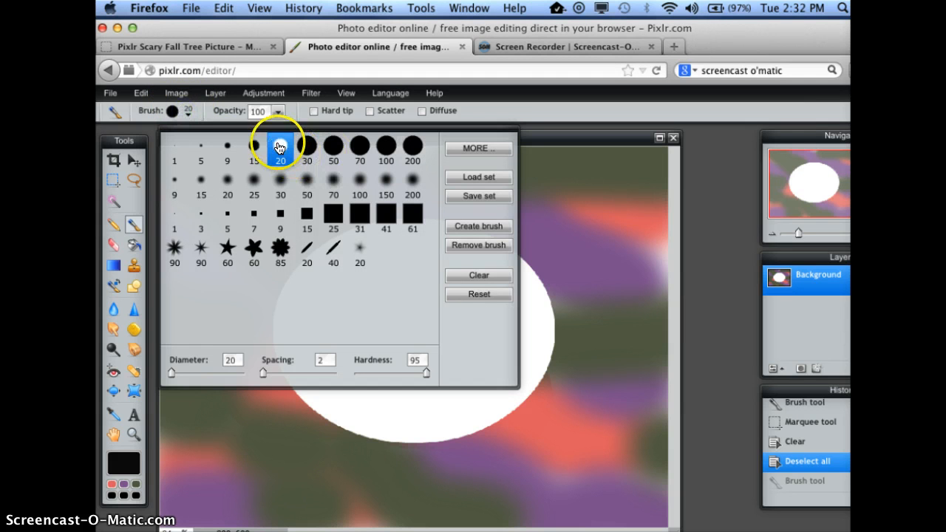
pyautogui.moveTo(190, 90)
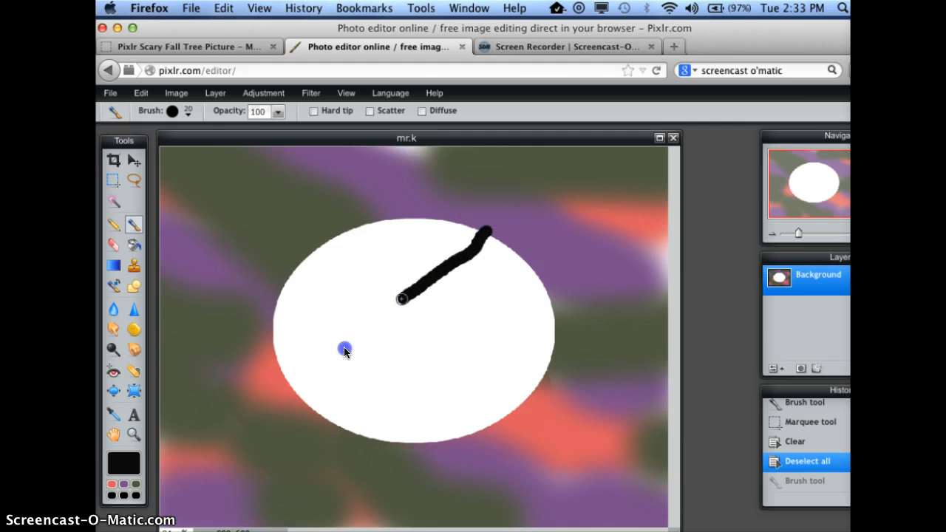
# - Extend branches toward the lower left and left of the moon, and widen the lower trunk
pyautogui.moveTo(402, 299); pyautogui.dragTo(159, 521)
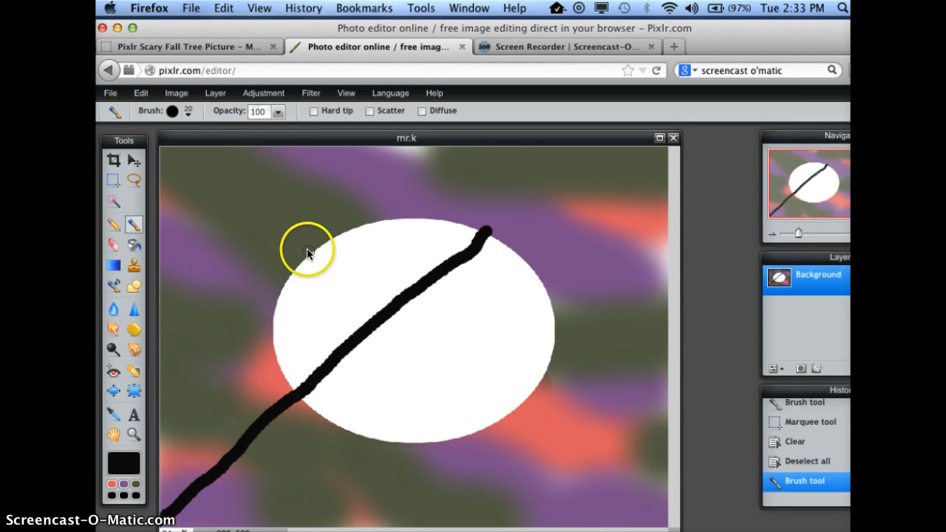
pyautogui.moveTo(307, 251); pyautogui.dragTo(239, 437)
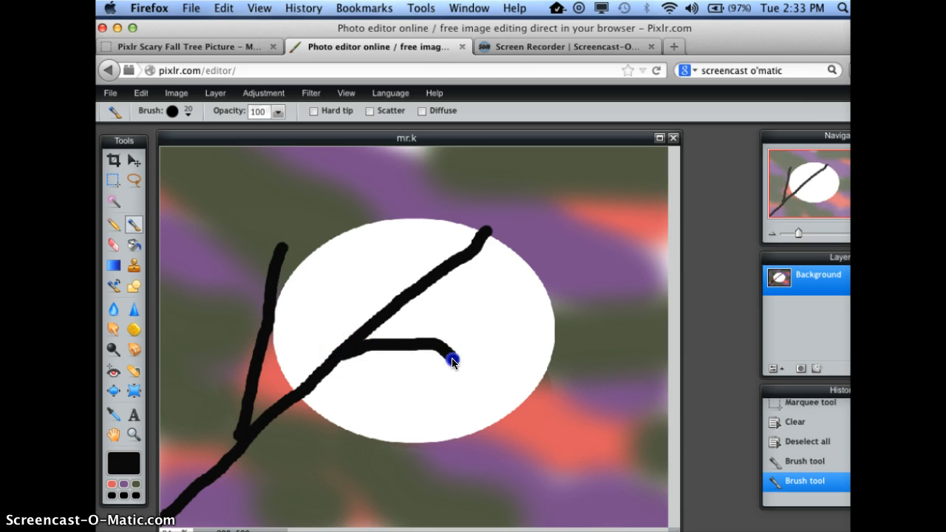
pyautogui.moveTo(452, 362); pyautogui.dragTo(480, 351)
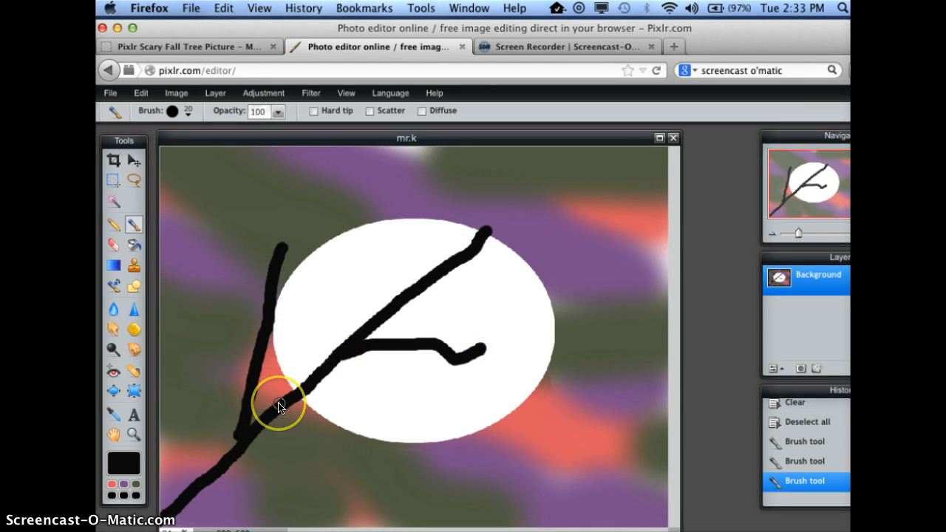
pyautogui.moveTo(279, 406); pyautogui.dragTo(207, 436)
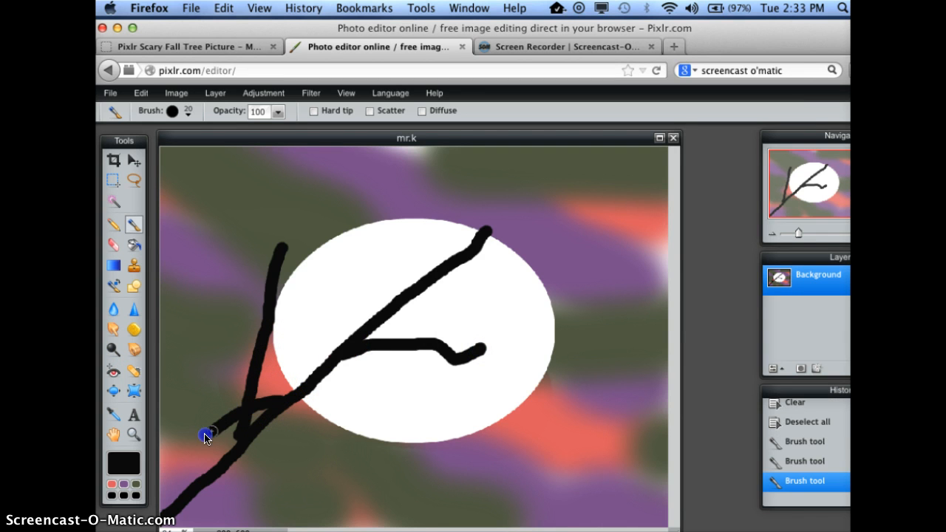
pyautogui.moveTo(207, 436); pyautogui.dragTo(336, 354)
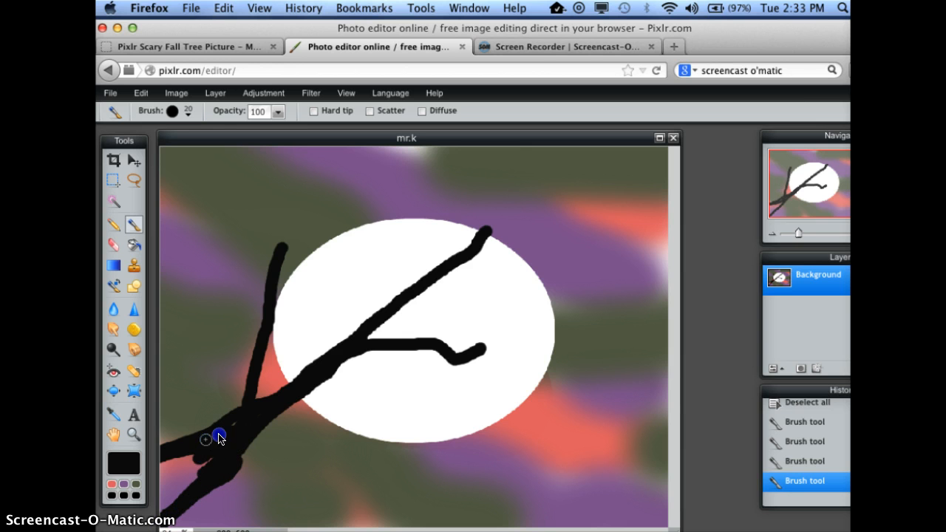
pyautogui.moveTo(220, 437); pyautogui.dragTo(167, 473)
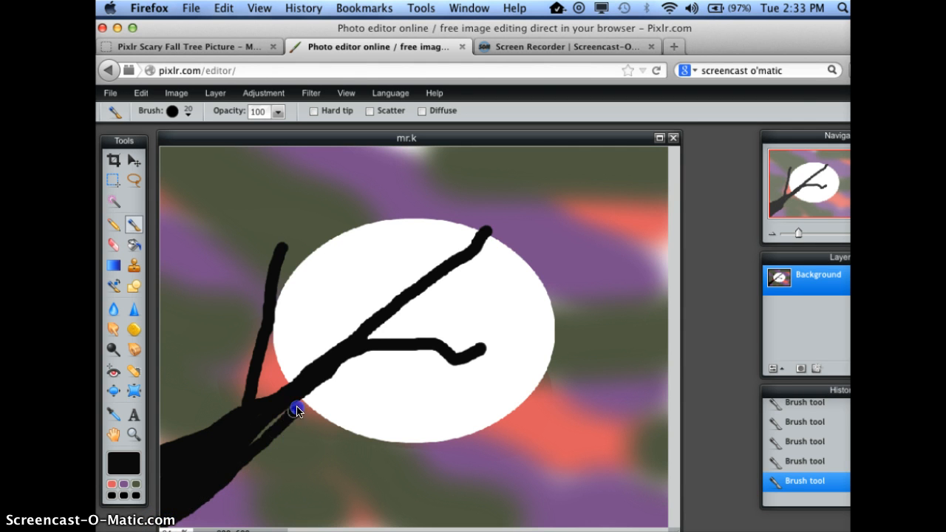
# - Thicken the trunk fork, the long upper branch, and the left and middle branches
pyautogui.moveTo(296, 410); pyautogui.dragTo(330, 365)
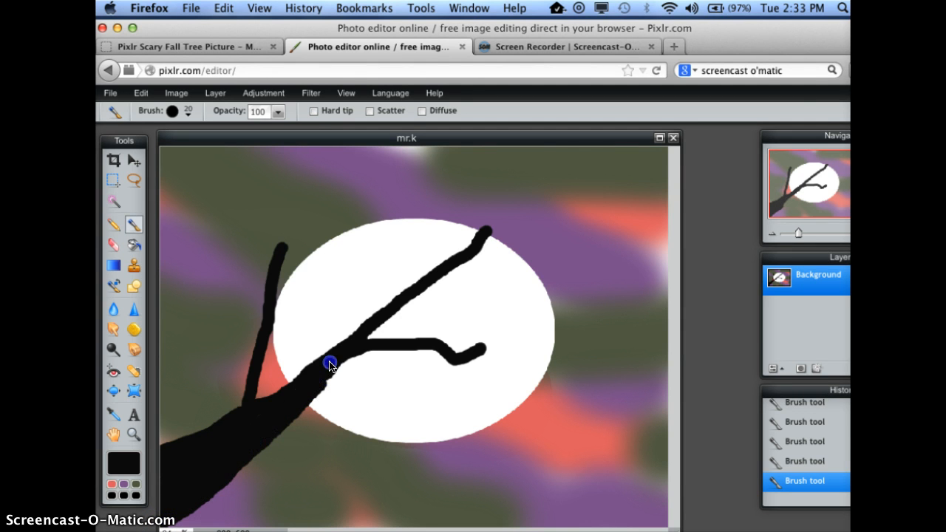
pyautogui.moveTo(330, 364); pyautogui.dragTo(488, 209)
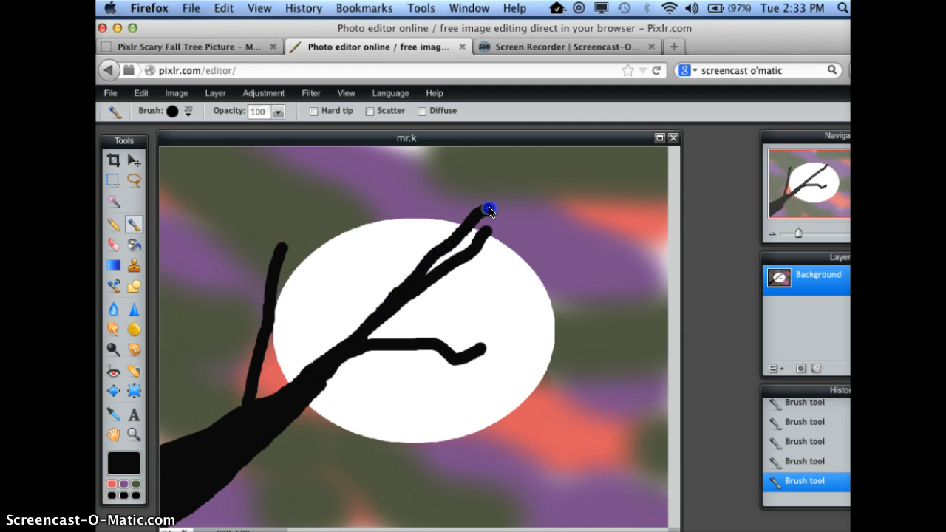
pyautogui.moveTo(491, 210); pyautogui.dragTo(477, 237)
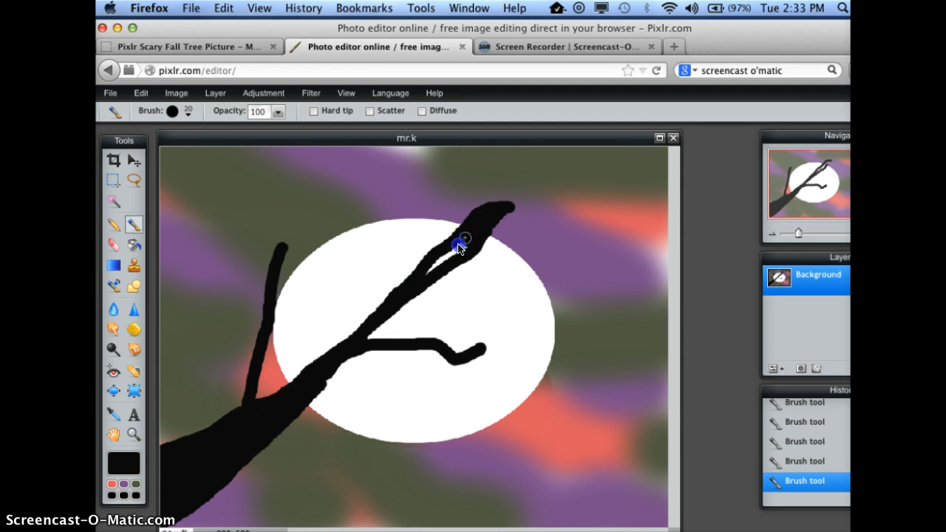
pyautogui.moveTo(462, 244); pyautogui.dragTo(281, 425)
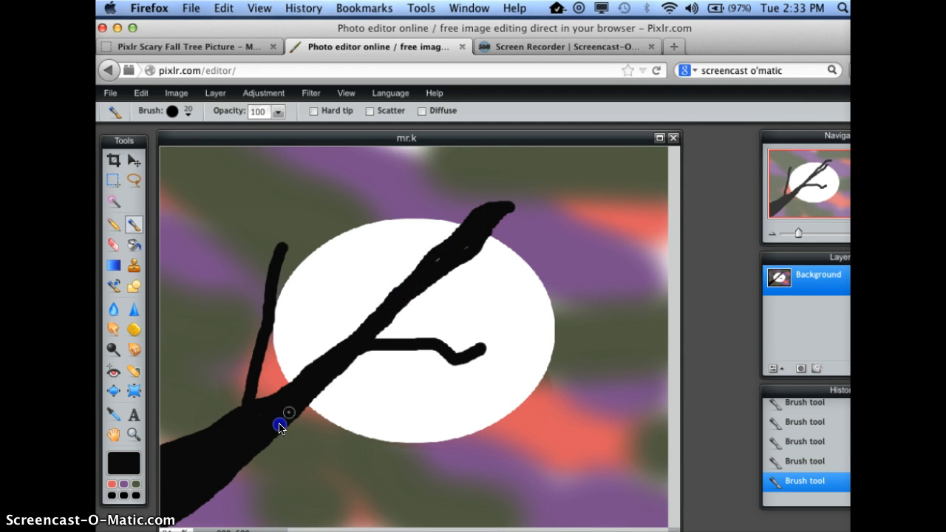
pyautogui.moveTo(288, 413); pyautogui.dragTo(255, 366)
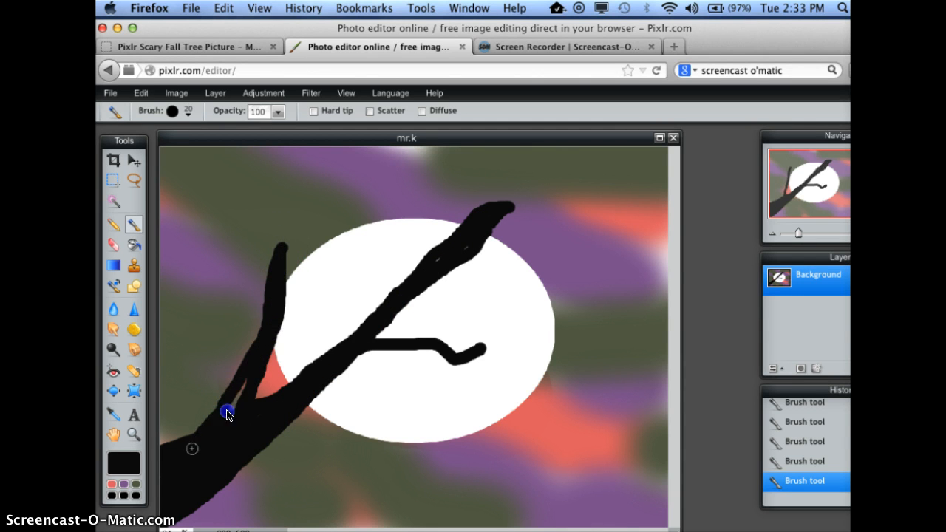
pyautogui.moveTo(229, 412); pyautogui.dragTo(403, 368)
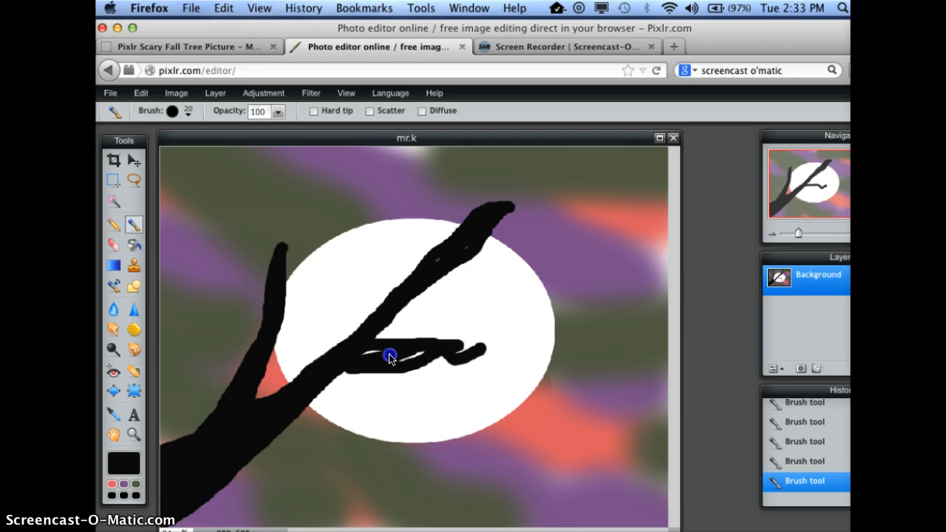
pyautogui.moveTo(389, 355); pyautogui.dragTo(479, 346)
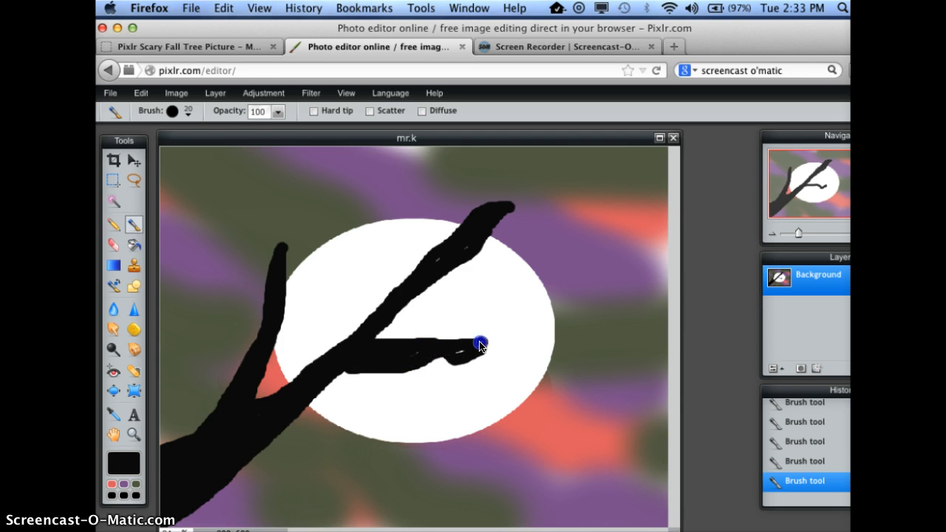
pyautogui.moveTo(481, 345); pyautogui.dragTo(363, 372)
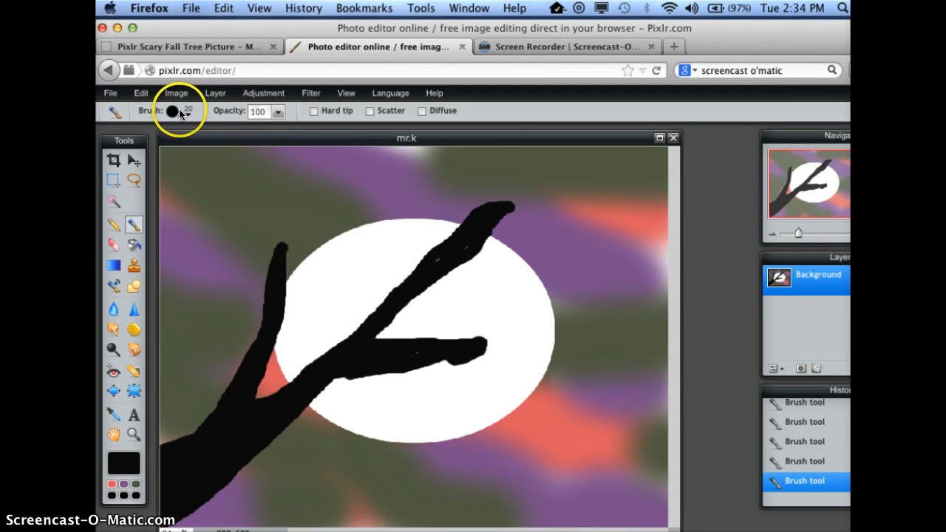
# - With a size 9 brush, paint long pointed tips on the upper and middle branches
pyautogui.click(175, 110)
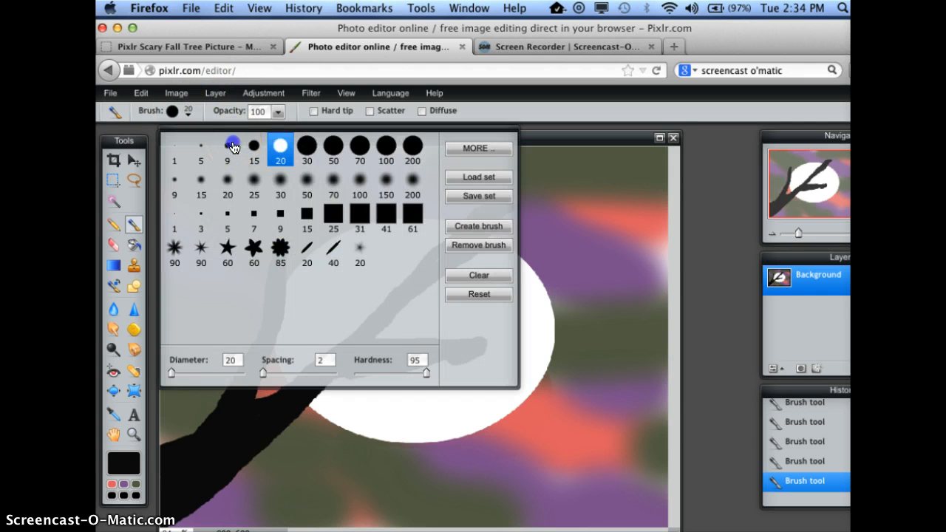
pyautogui.click(227, 145)
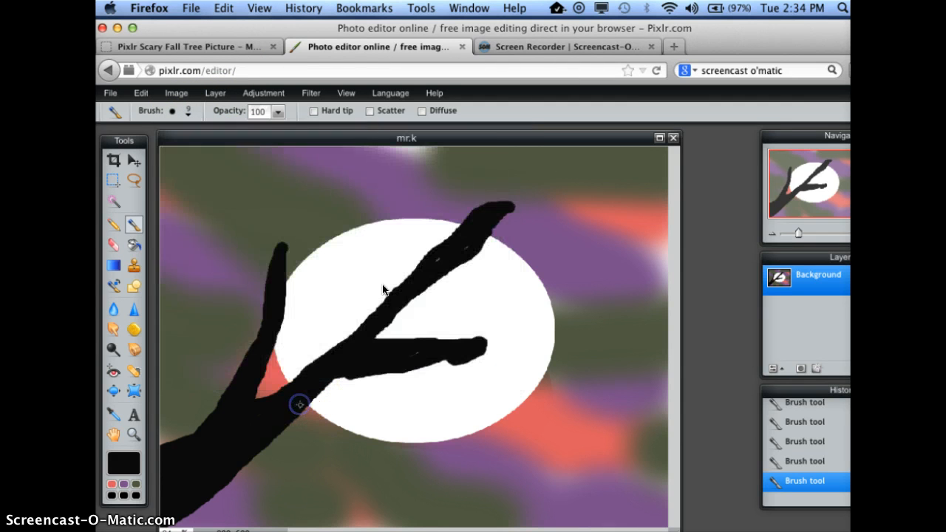
pyautogui.moveTo(300, 404); pyautogui.dragTo(580, 157)
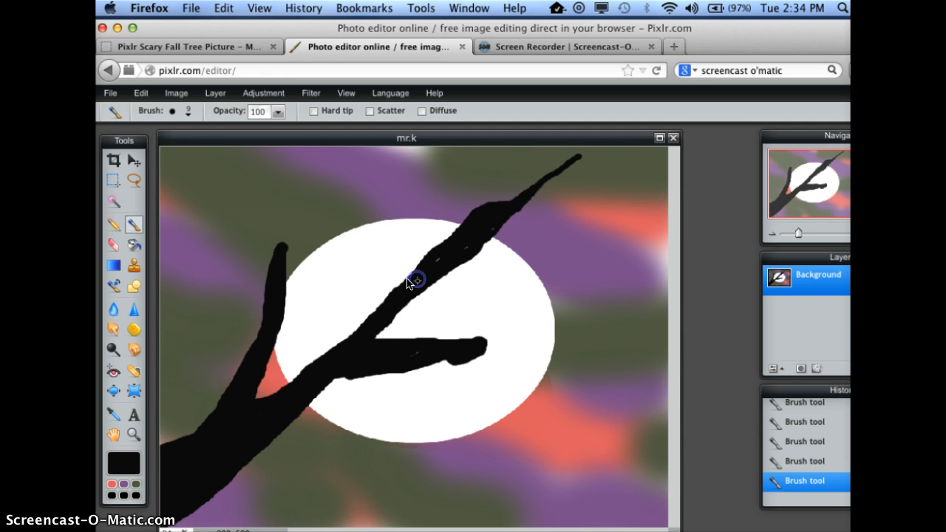
pyautogui.moveTo(540, 210)
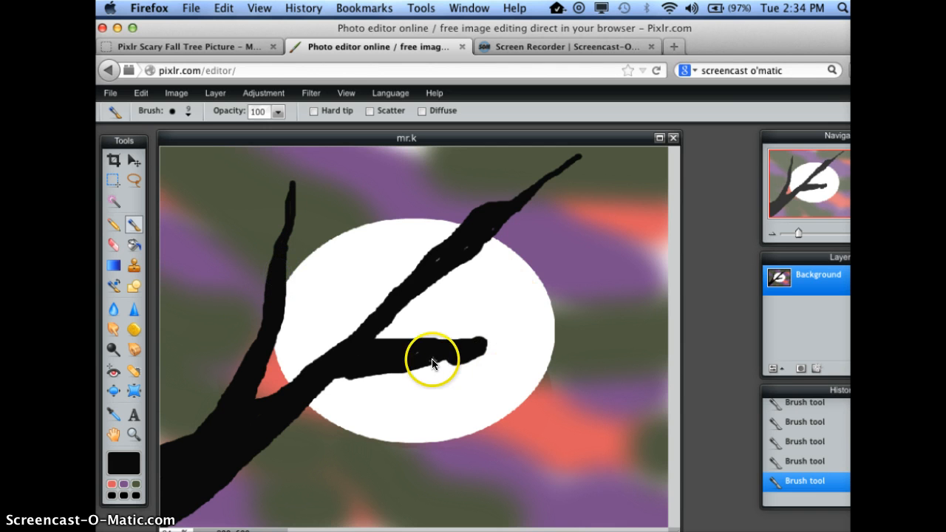
pyautogui.moveTo(433, 362); pyautogui.dragTo(492, 332)
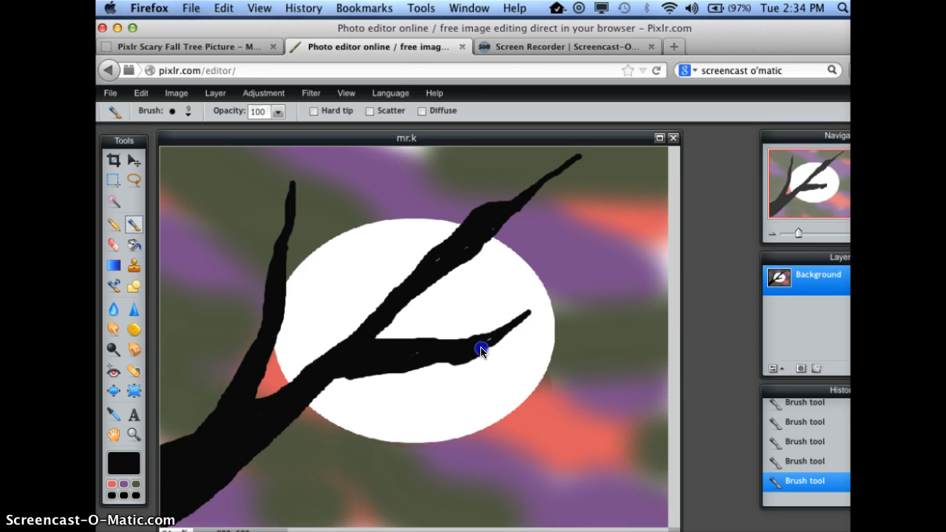
pyautogui.moveTo(224, 395)
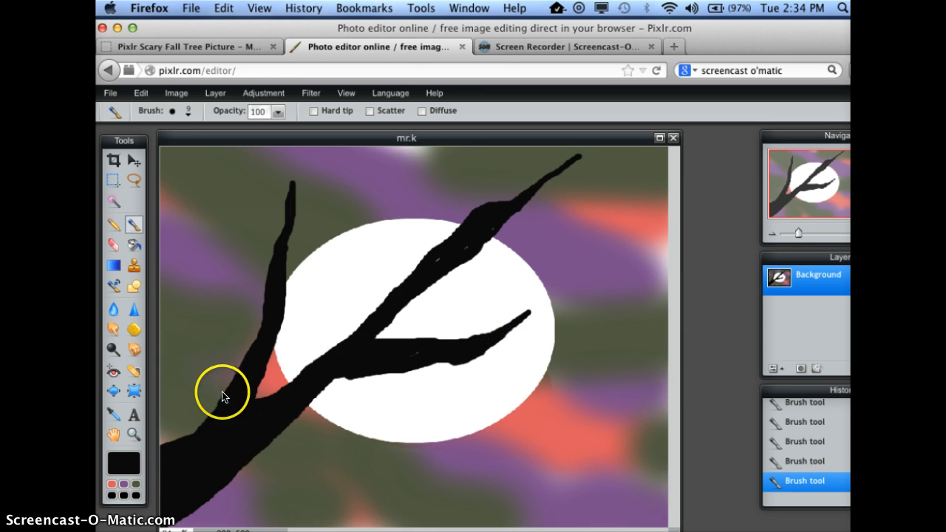
# - With a size 15 brush, add pointed twigs to the left branch and new branches across the moon
pyautogui.click(189, 111)
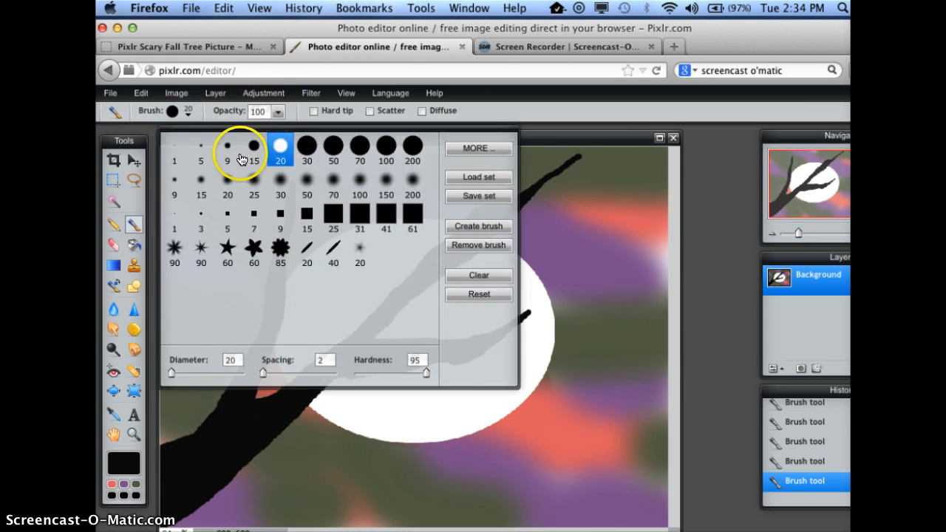
pyautogui.click(253, 146)
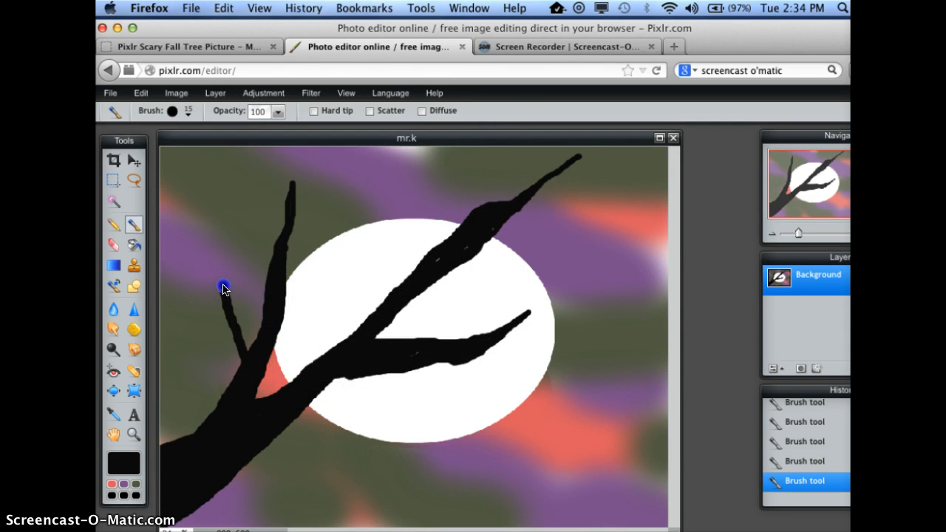
pyautogui.moveTo(224, 289); pyautogui.dragTo(232, 329)
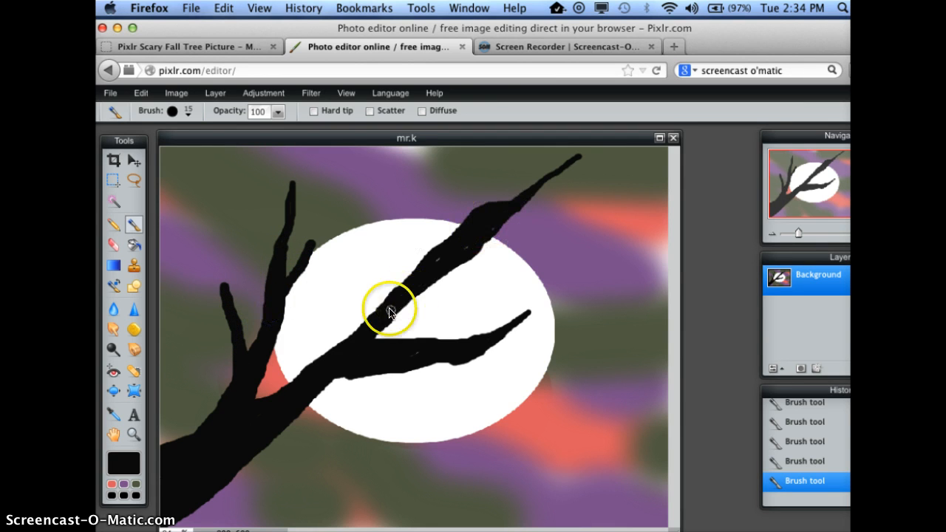
pyautogui.moveTo(399, 310); pyautogui.dragTo(415, 242)
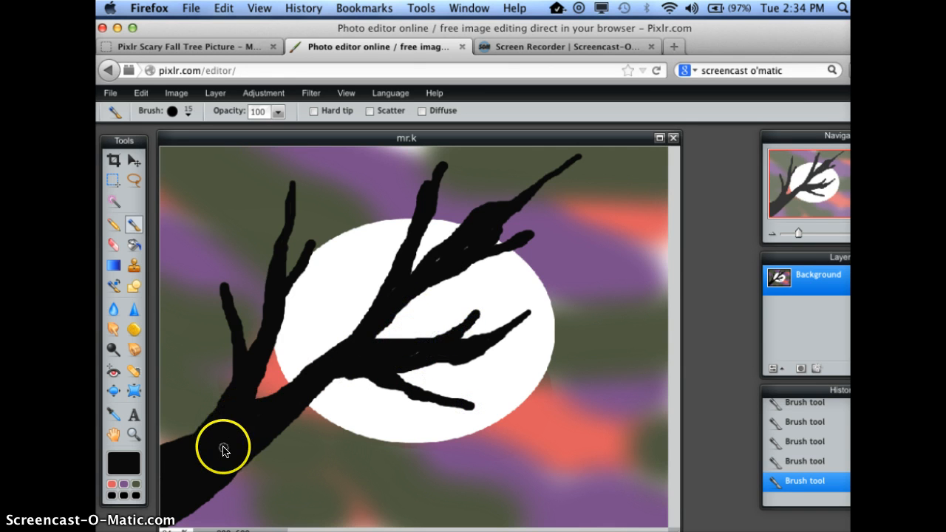
# - Paint a long branch below the moon, thicken its base, and add two pointed twigs
pyautogui.moveTo(221, 447); pyautogui.dragTo(551, 422)
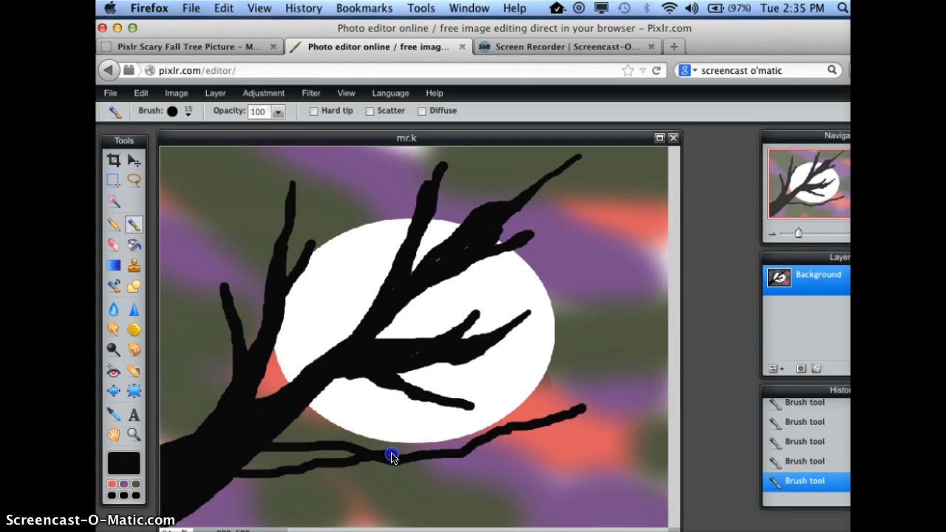
pyautogui.moveTo(392, 455); pyautogui.dragTo(279, 451)
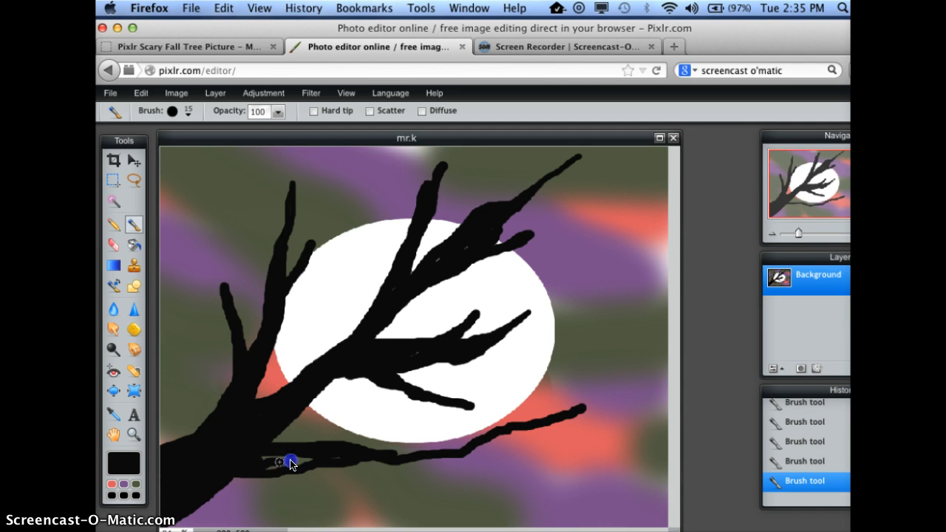
pyautogui.moveTo(314, 467)
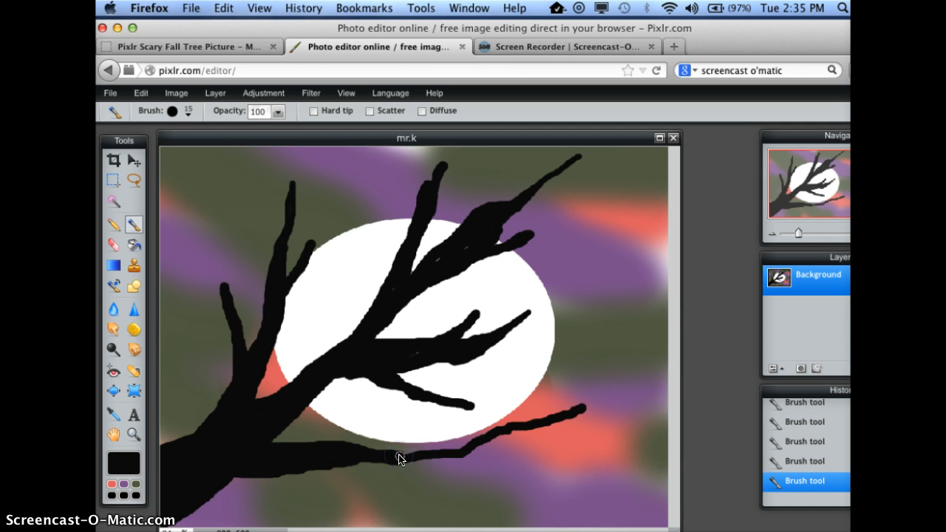
pyautogui.moveTo(399, 458); pyautogui.dragTo(473, 486)
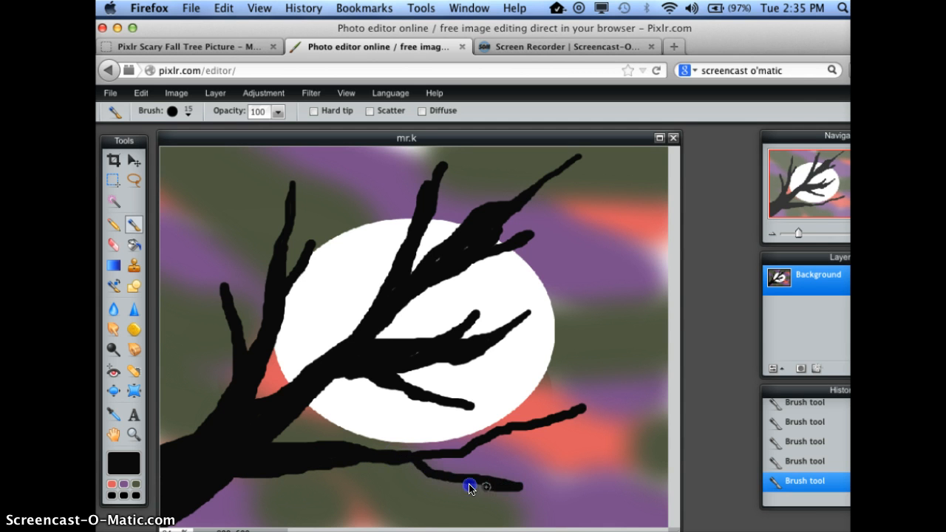
pyautogui.moveTo(496, 433)
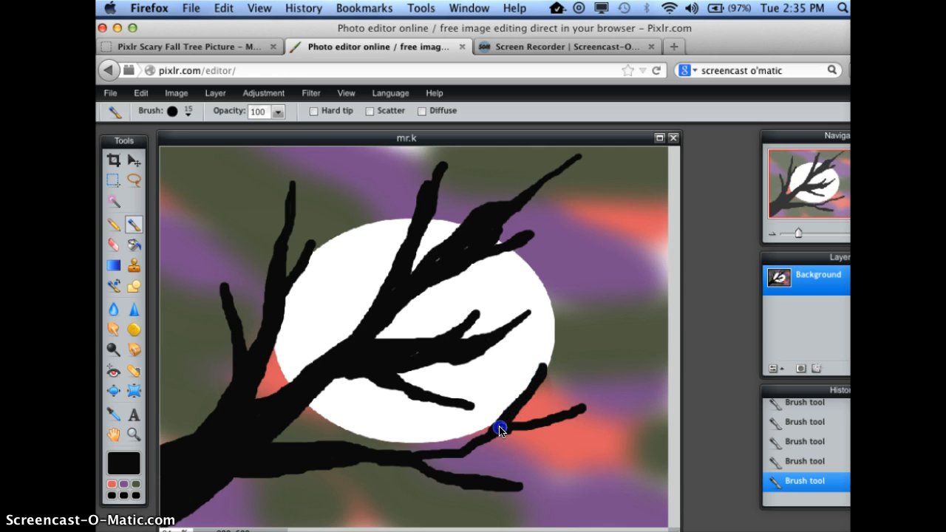
pyautogui.moveTo(502, 430); pyautogui.dragTo(411, 463)
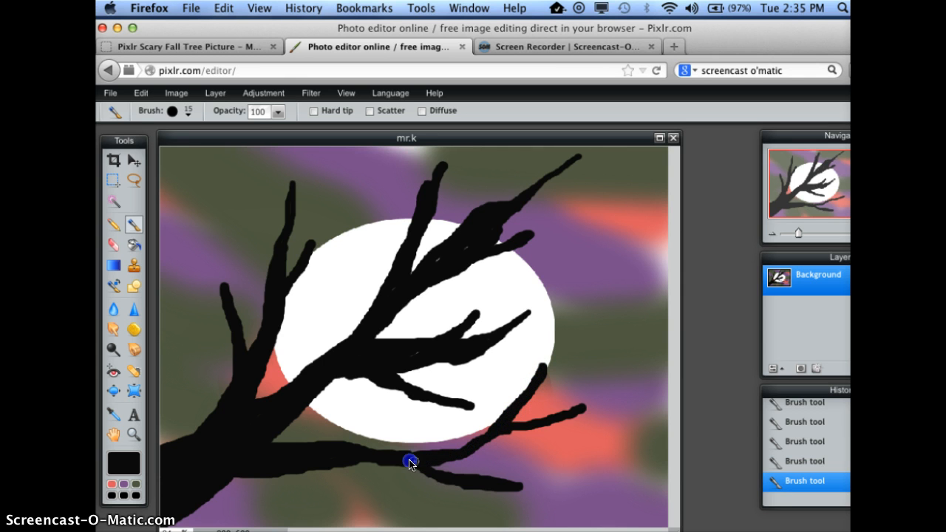